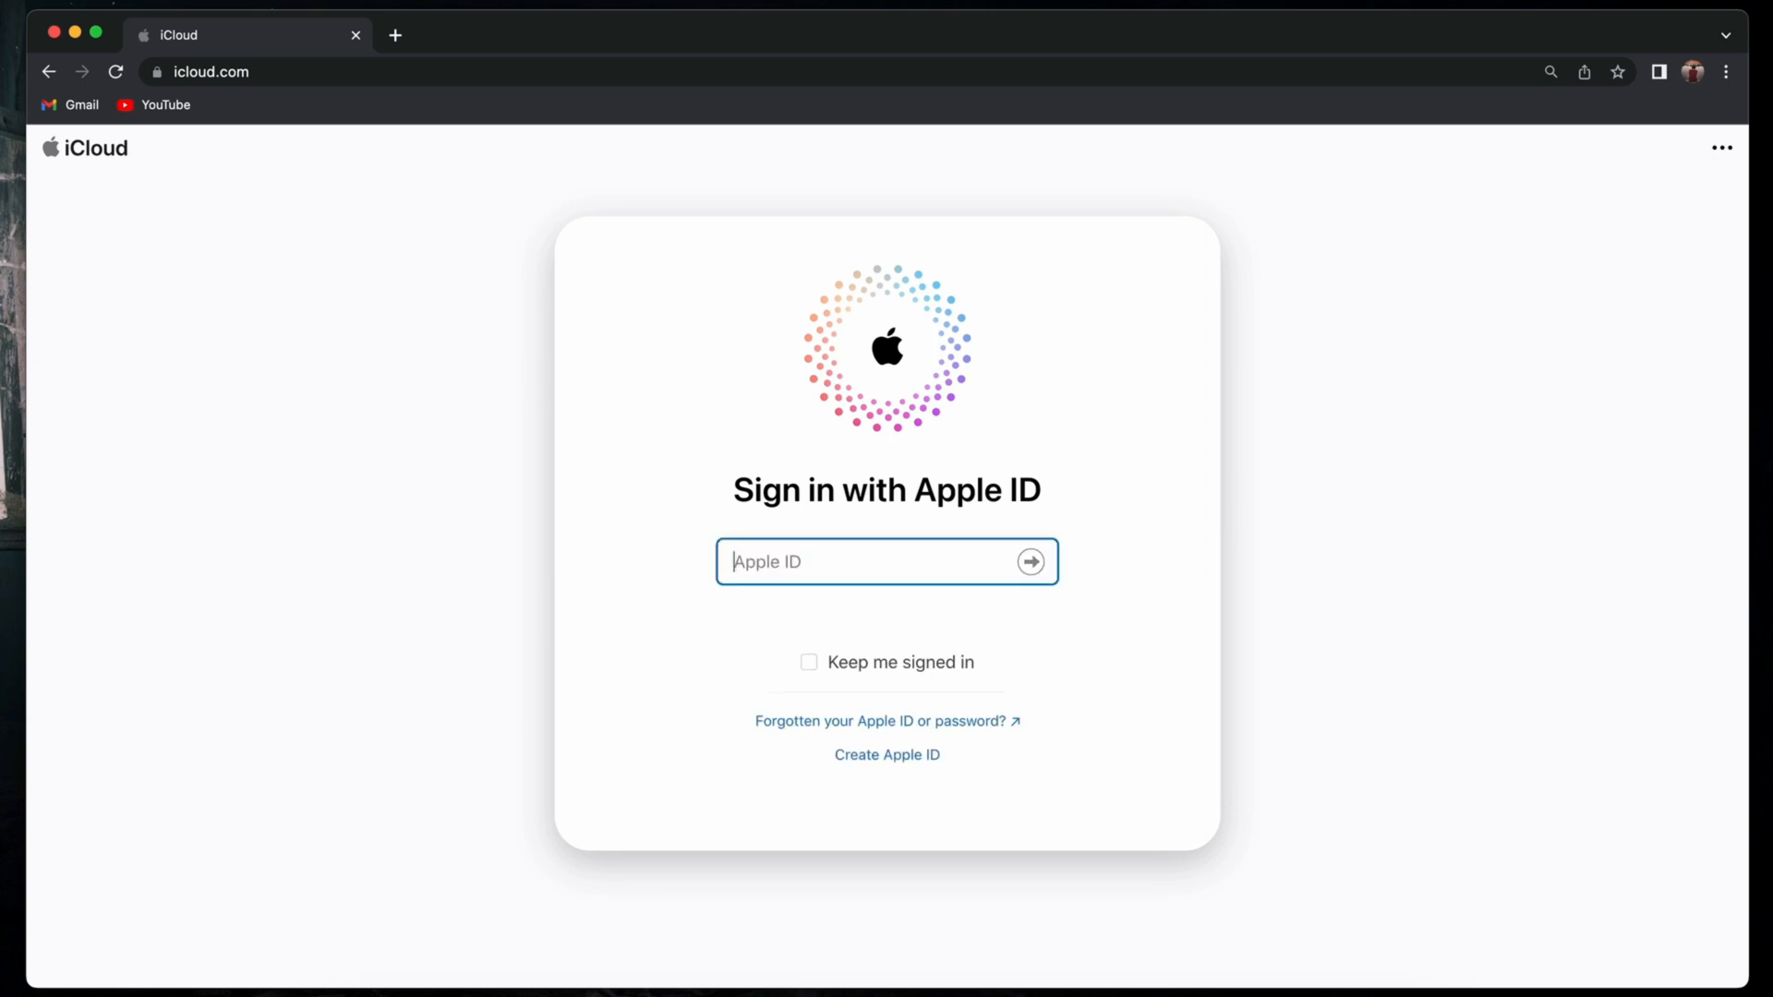
# Sign in to iCloud with the +91 Apple ID phone number.
pyautogui.write('+91')
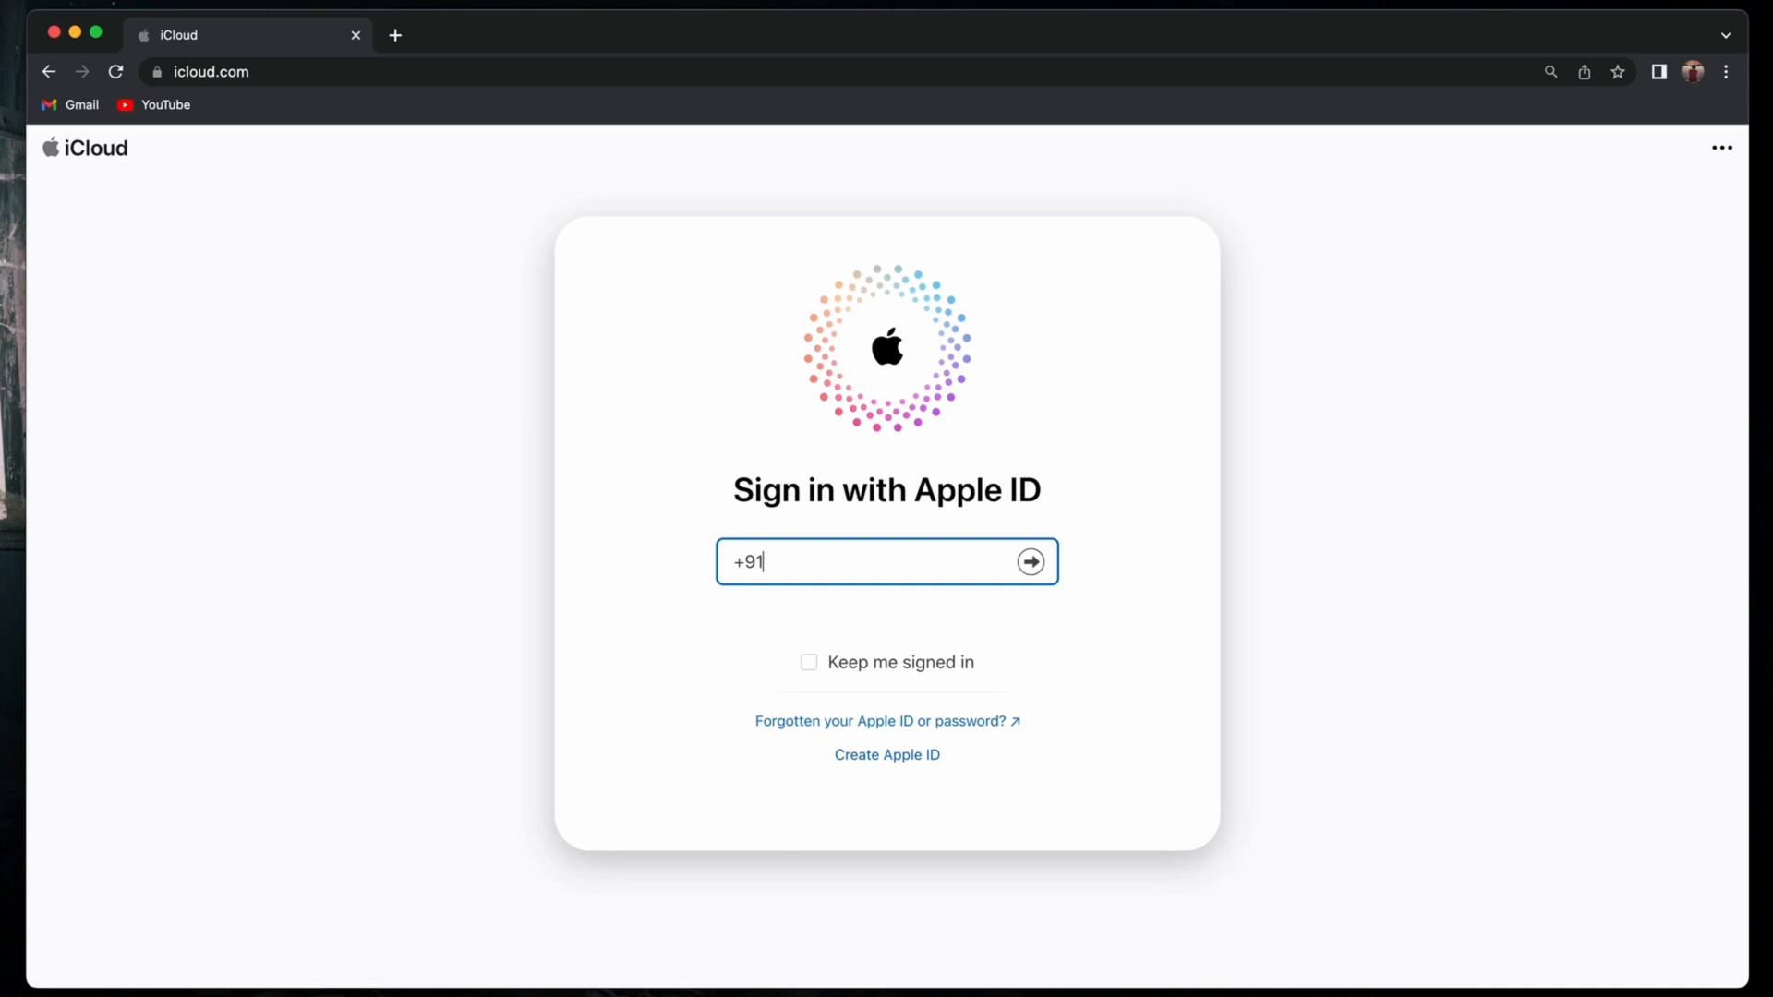
pyautogui.click(1031, 562)
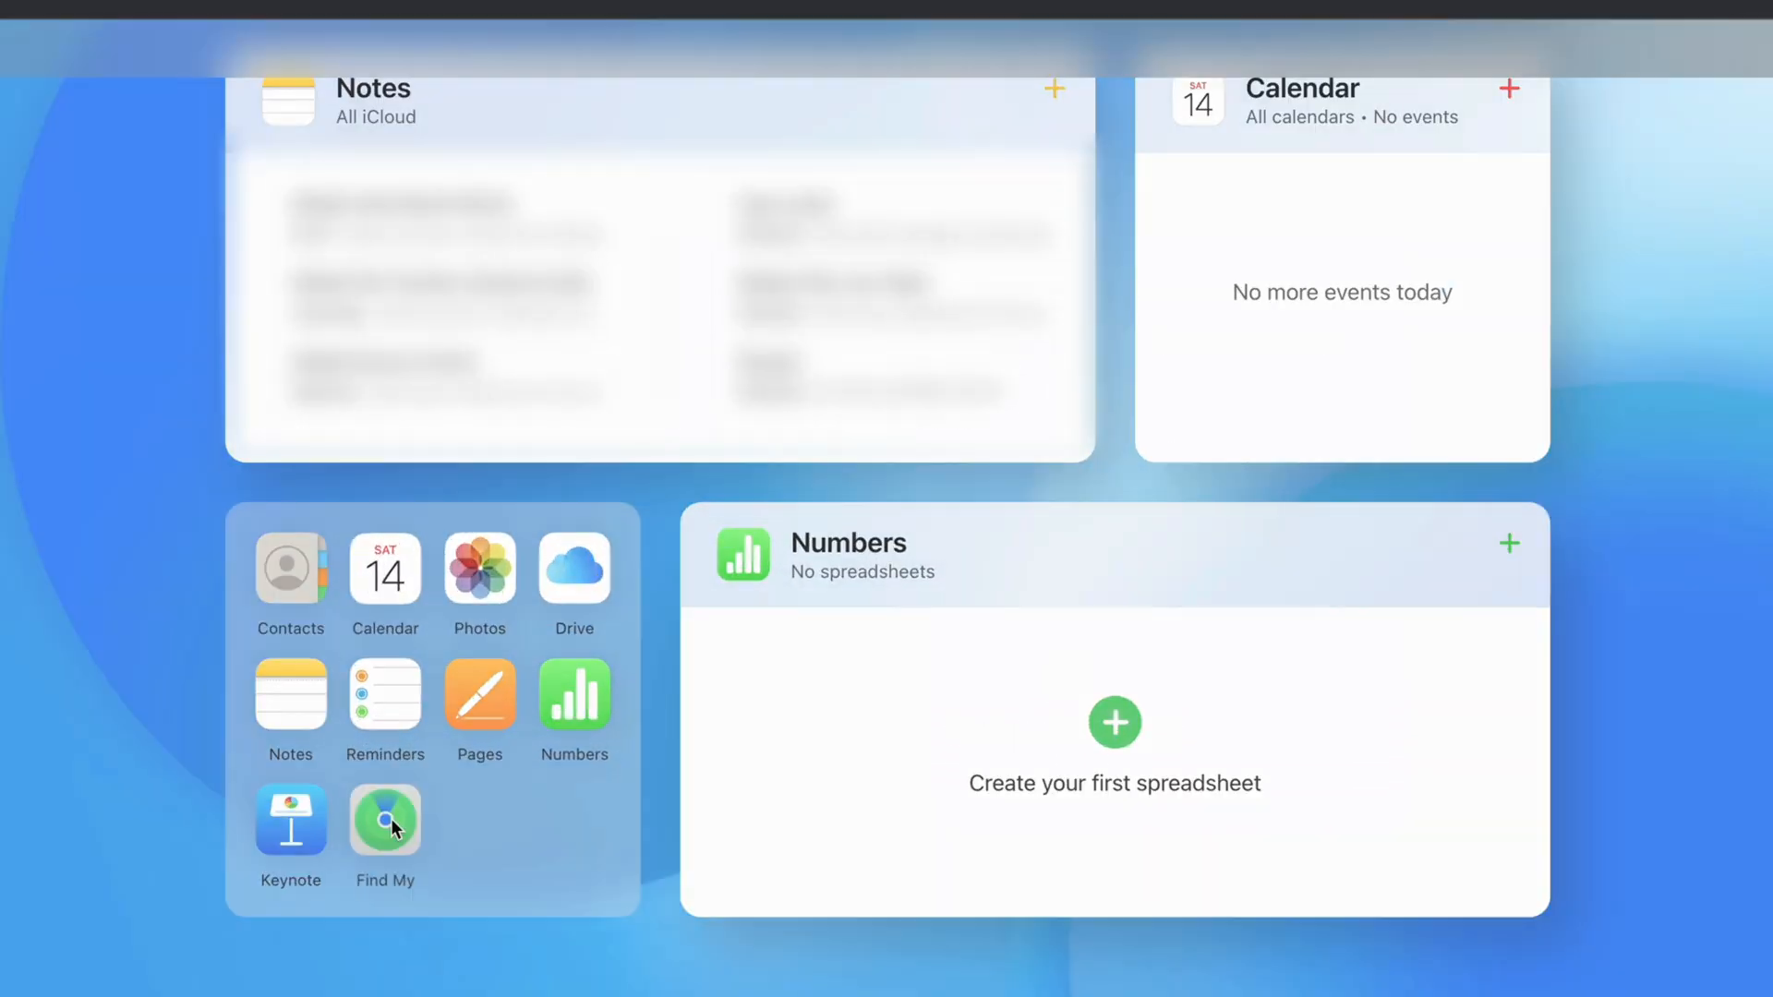
# Locate the iPhone in Find Devices by selecting it from the All Devices list.
pyautogui.click(384, 820)
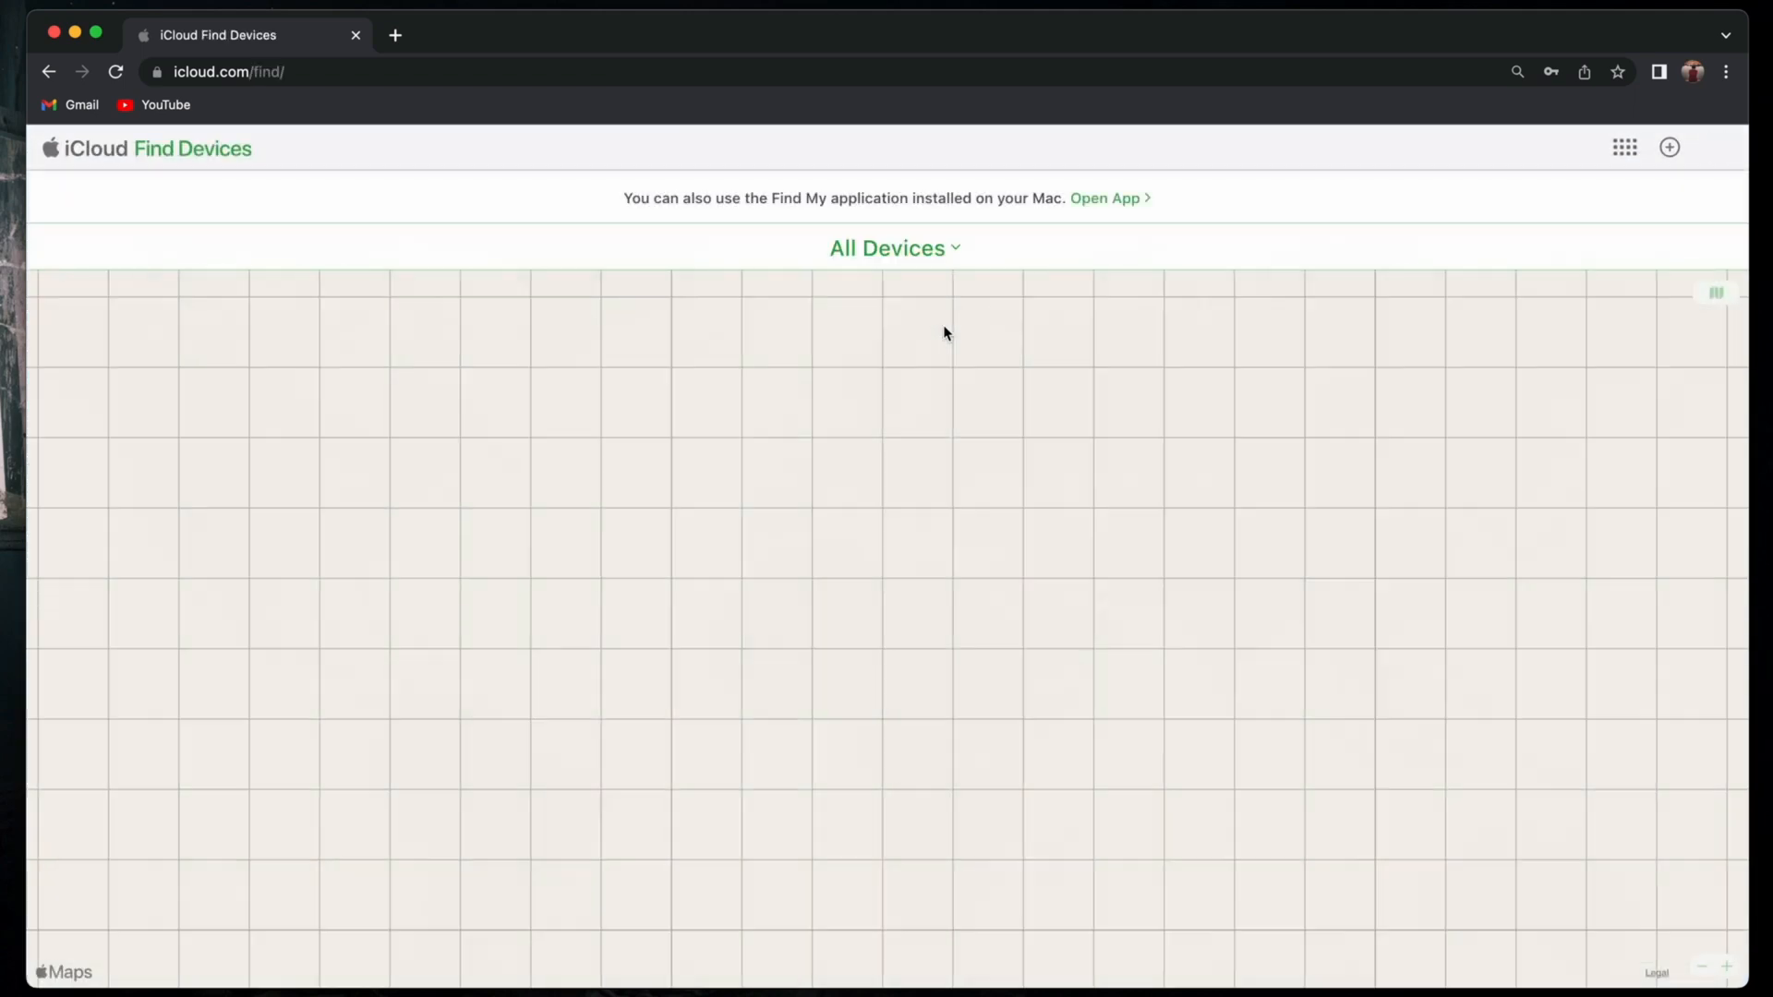
pyautogui.click(892, 247)
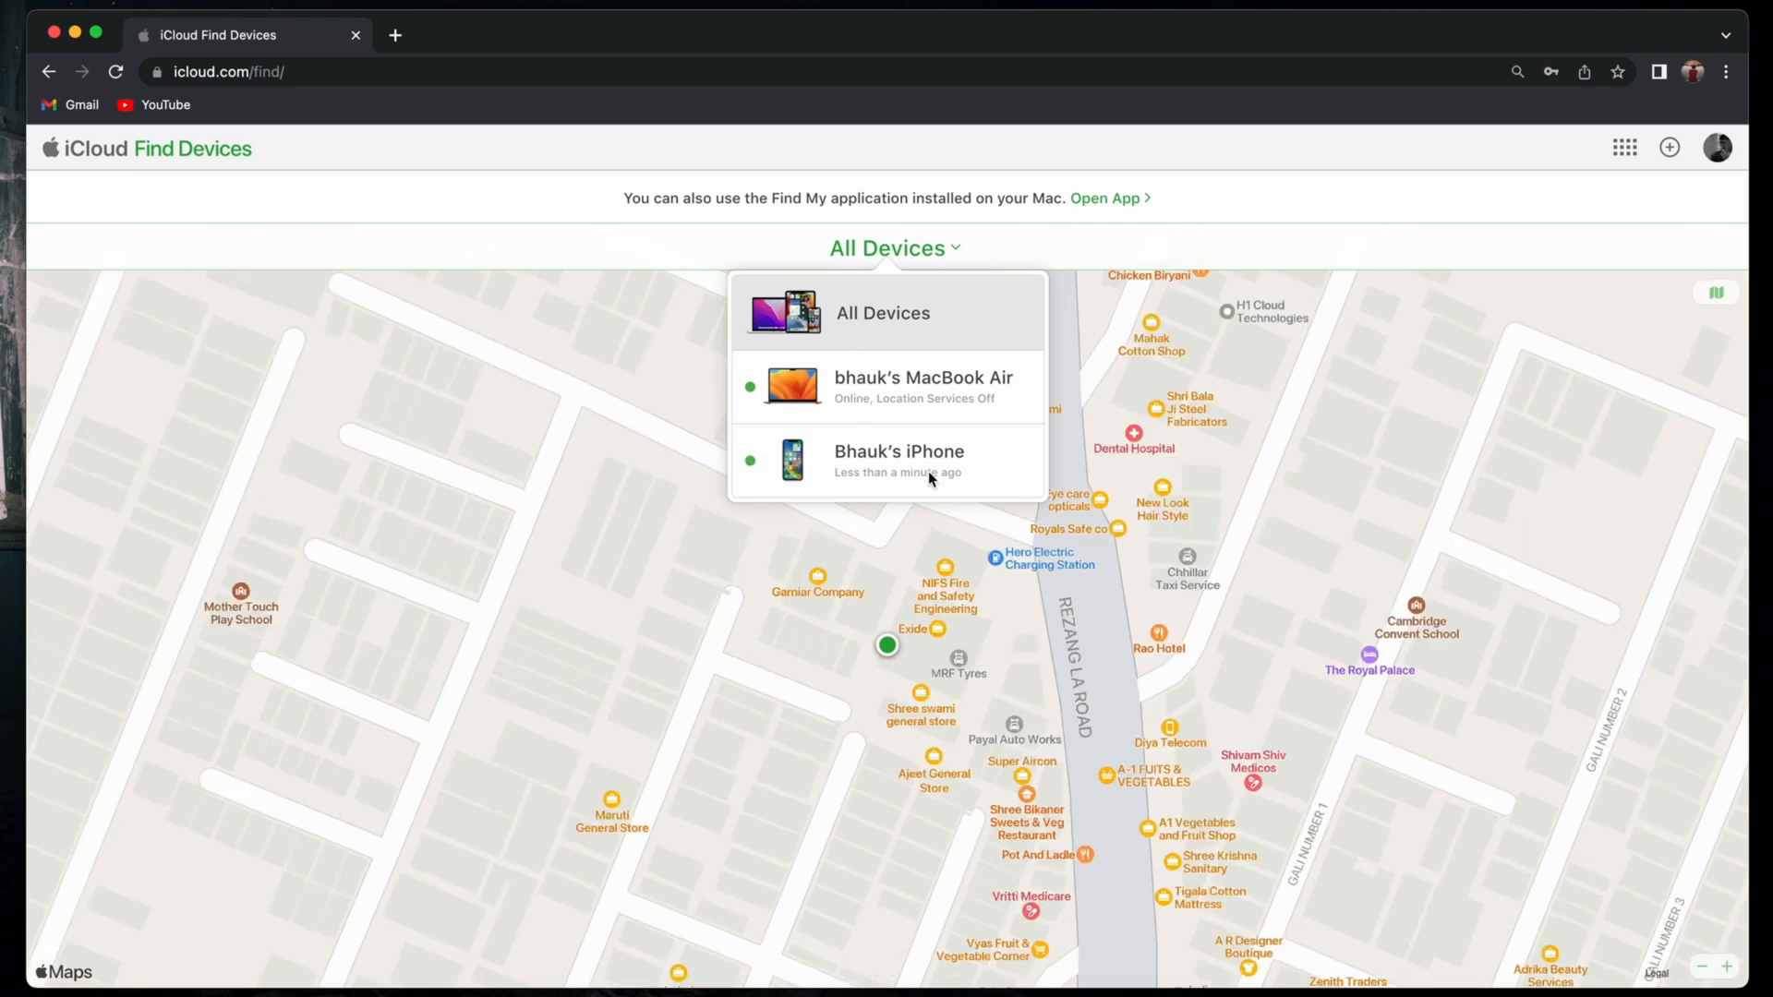
pyautogui.click(899, 460)
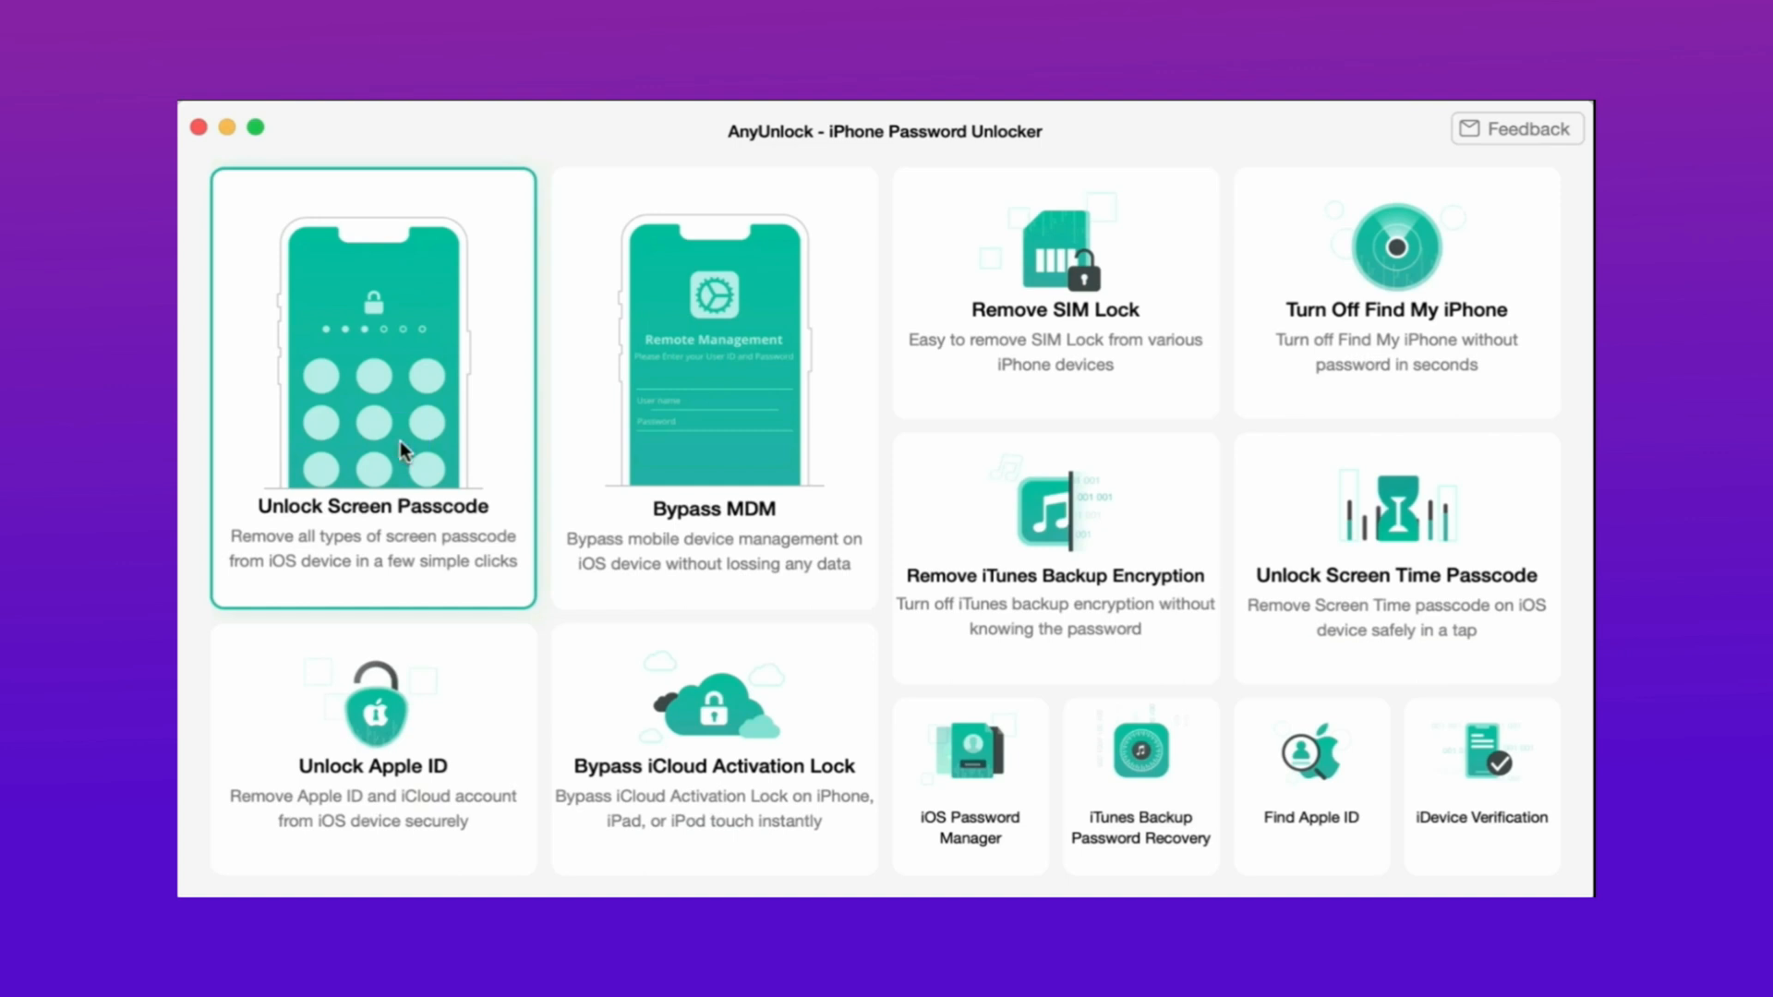
# Start the Unlock Screen Passcode tool for the detected iPhone 12 on iOS 16.2.
pyautogui.click(373, 386)
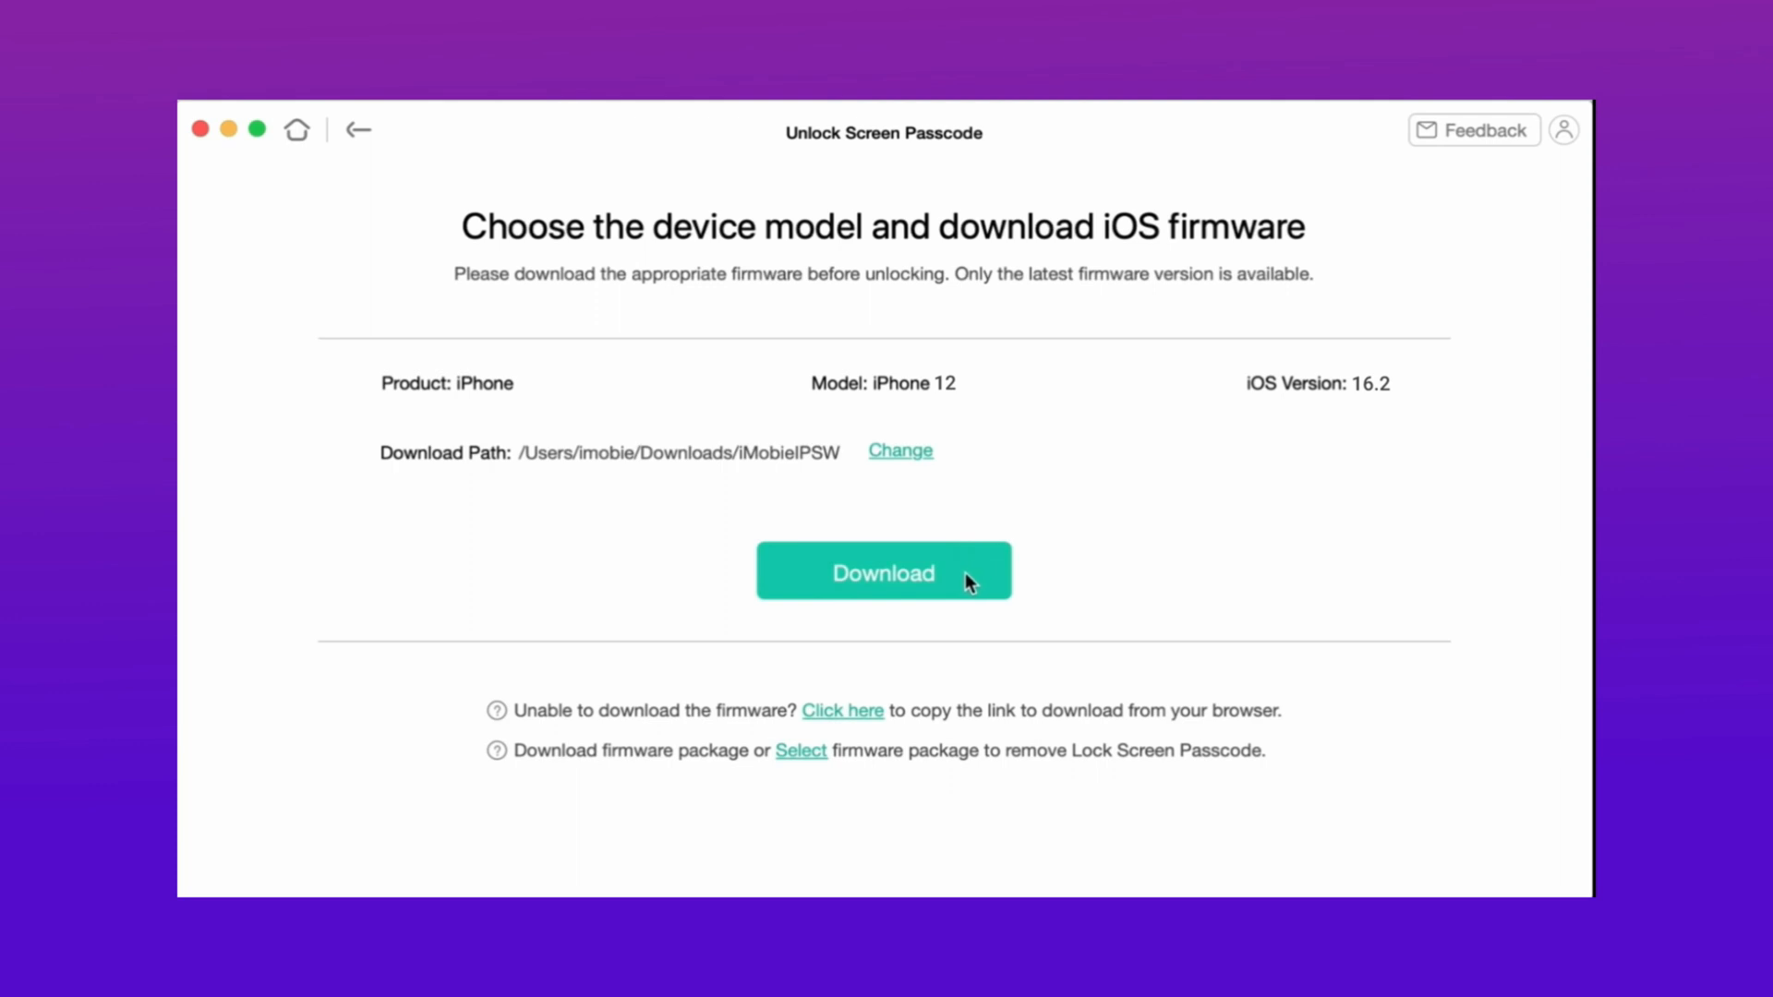
# Download the iOS 16.2 firmware package for the iPhone 12.
pyautogui.click(883, 572)
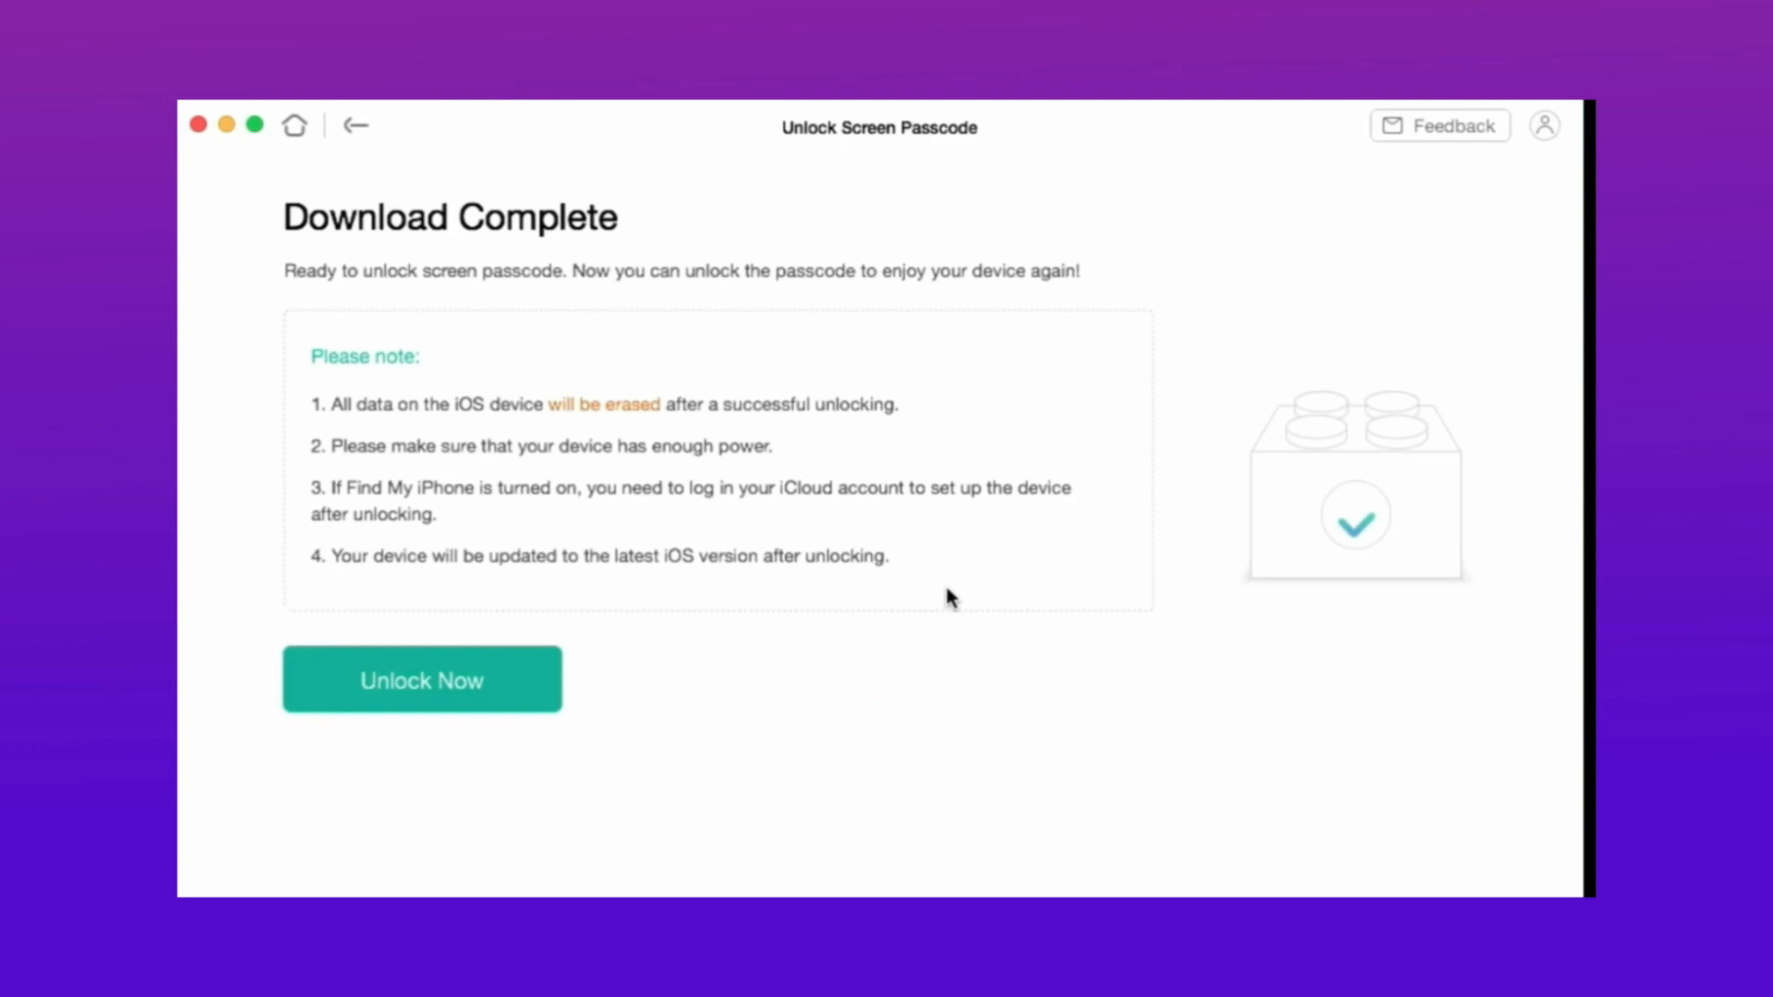
# Begin removing the iPhone's screen passcode with Unlock Now.
pyautogui.click(421, 679)
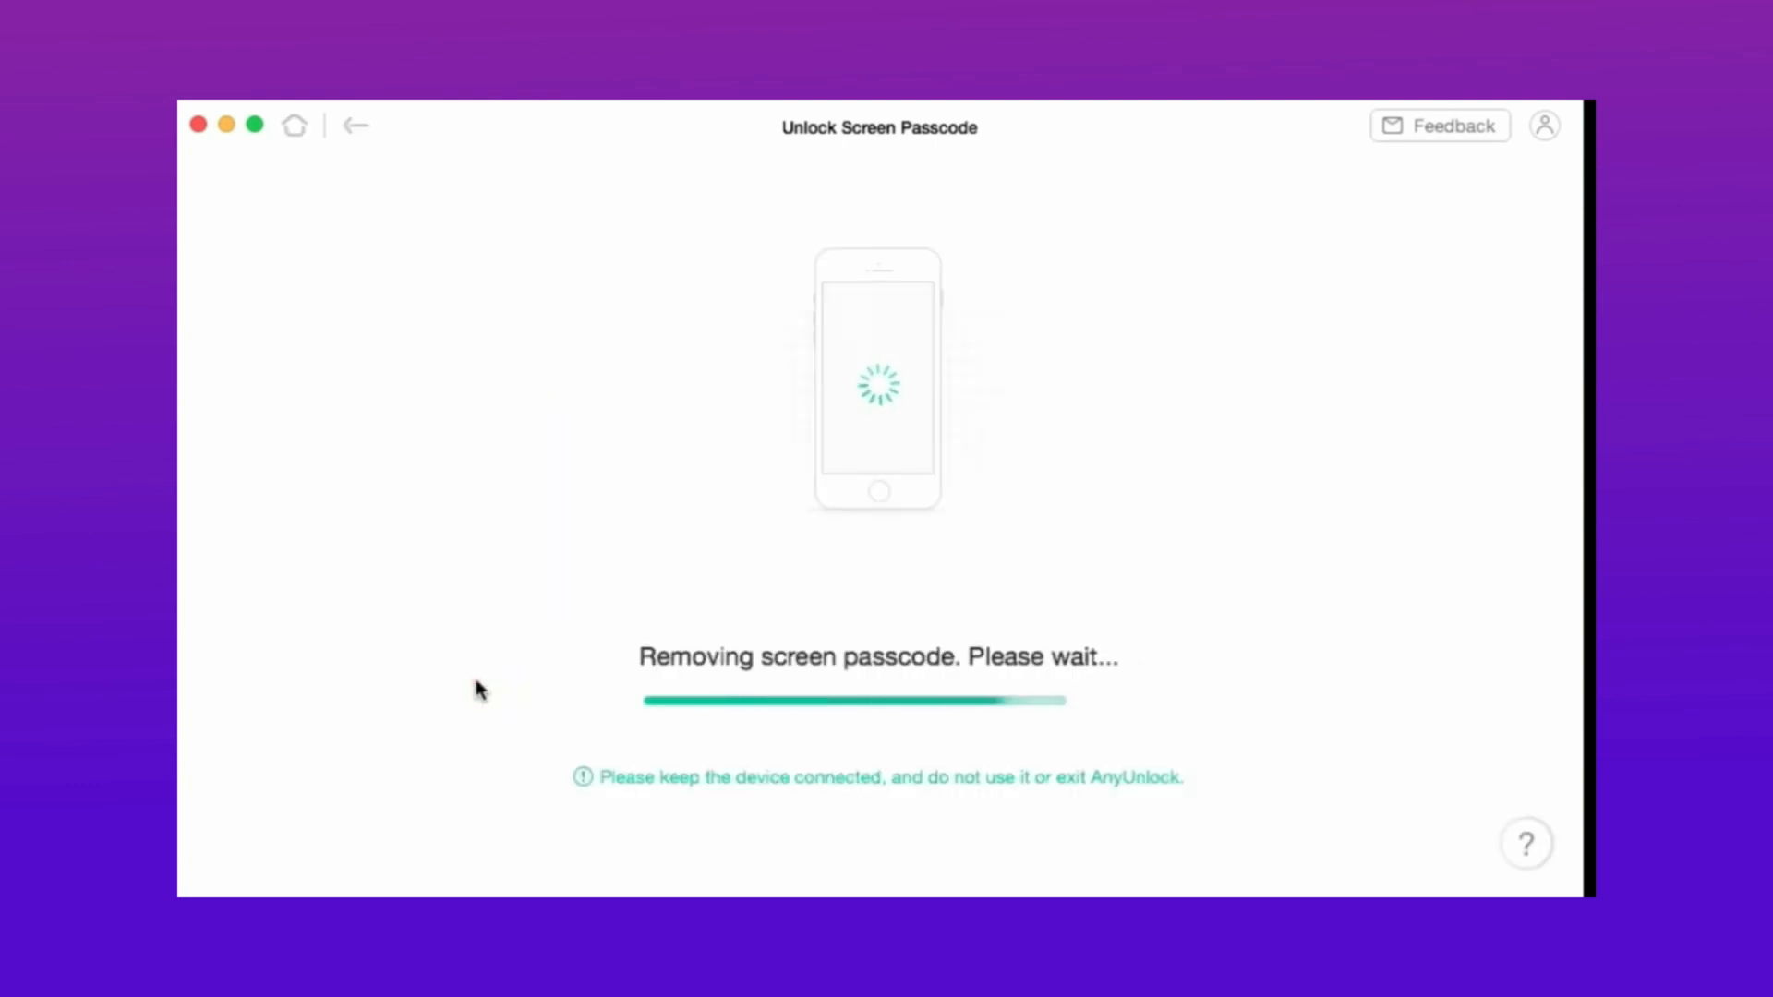
pyautogui.moveTo(1154, 429)
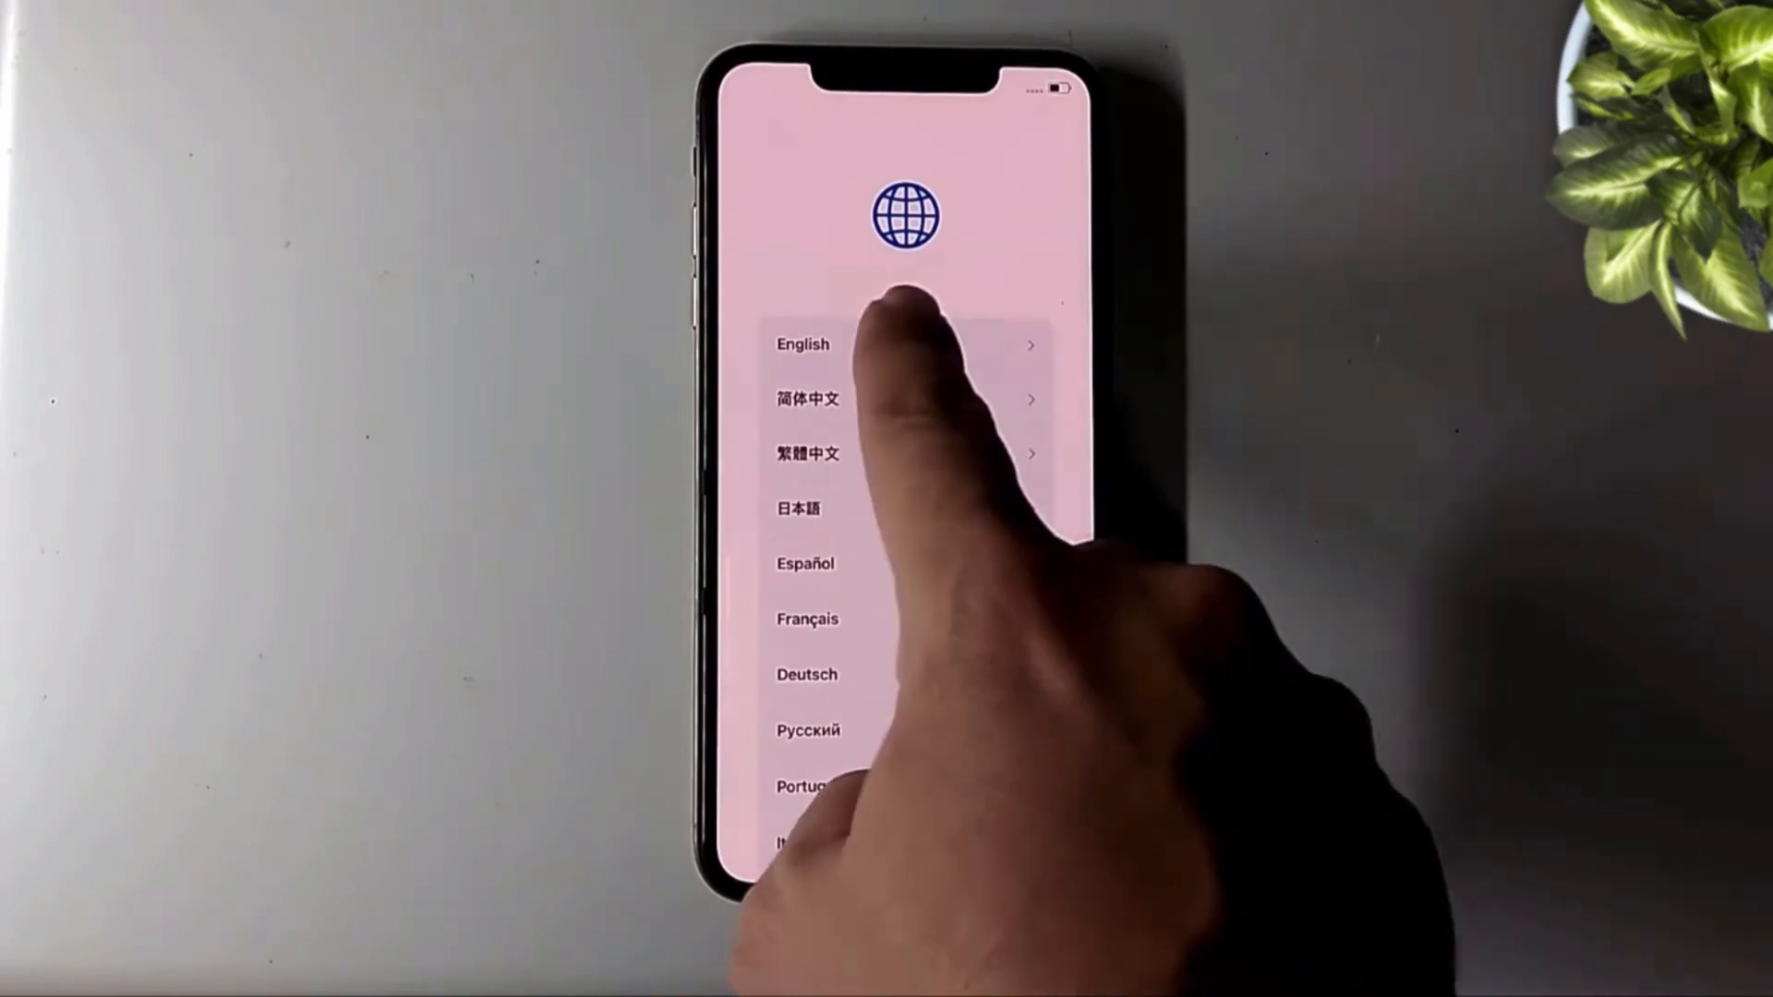
# Choose English as the iPhone's setup language.
pyautogui.click(804, 344)
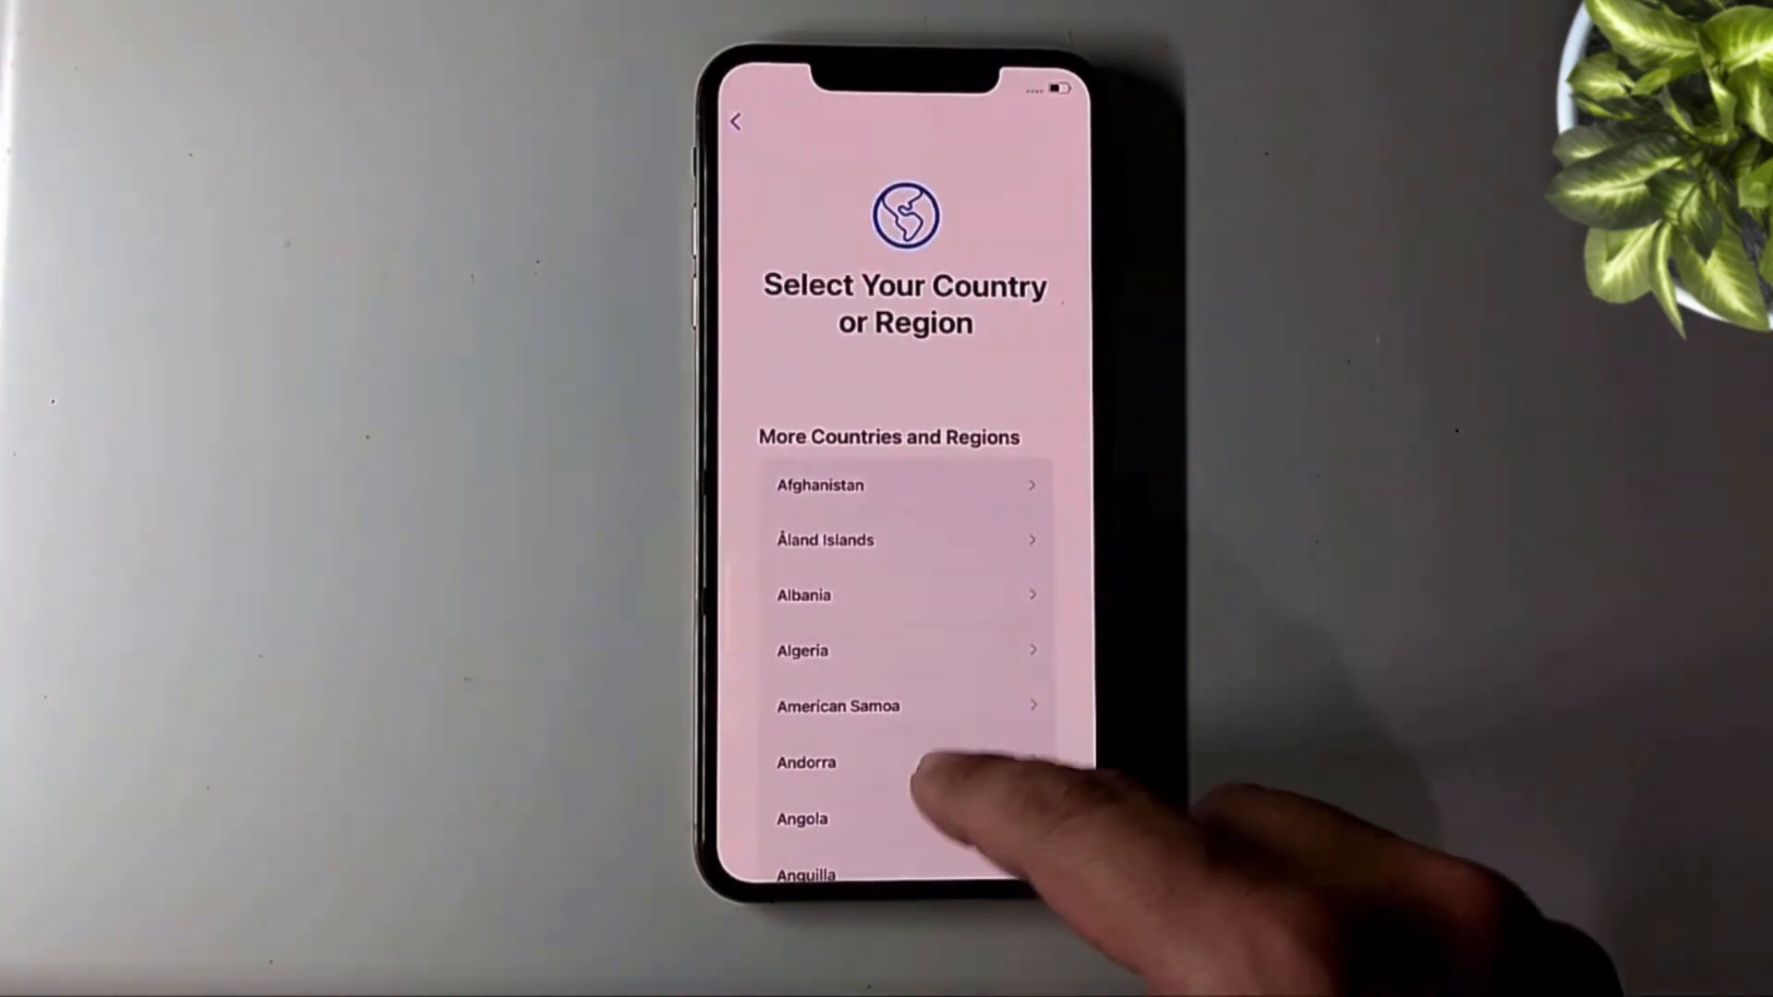